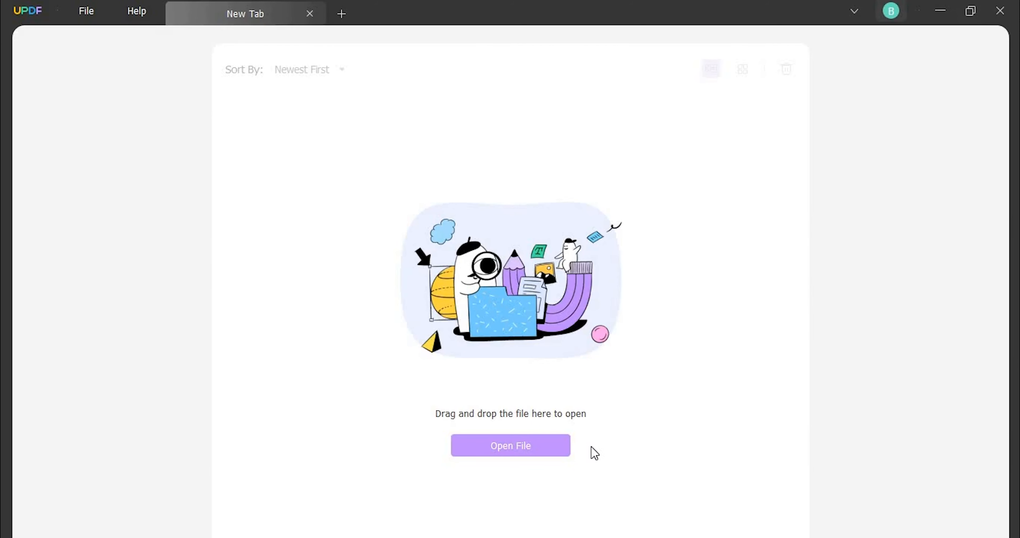
Open samplePDF.pdf from the Open File dialog.
click(509, 445)
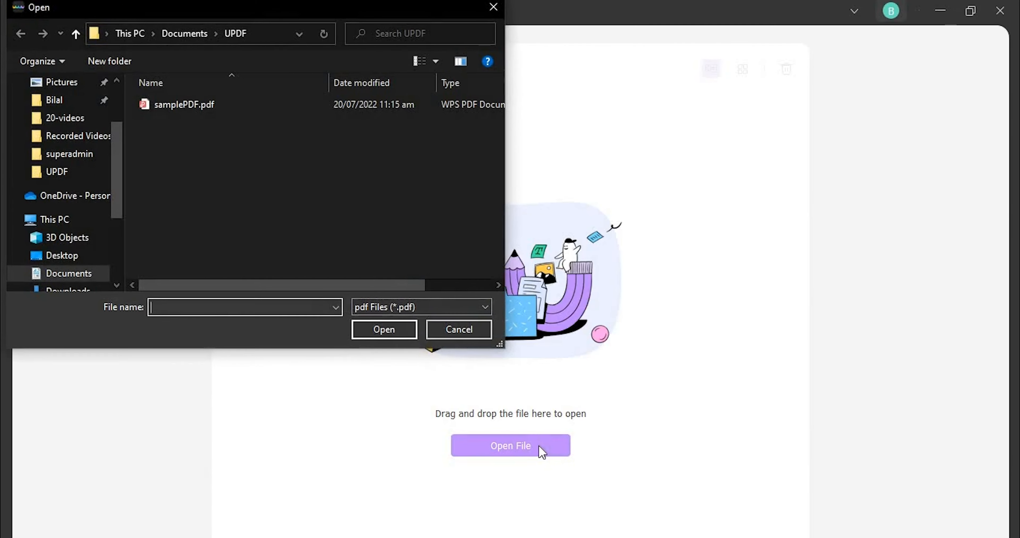
click(185, 104)
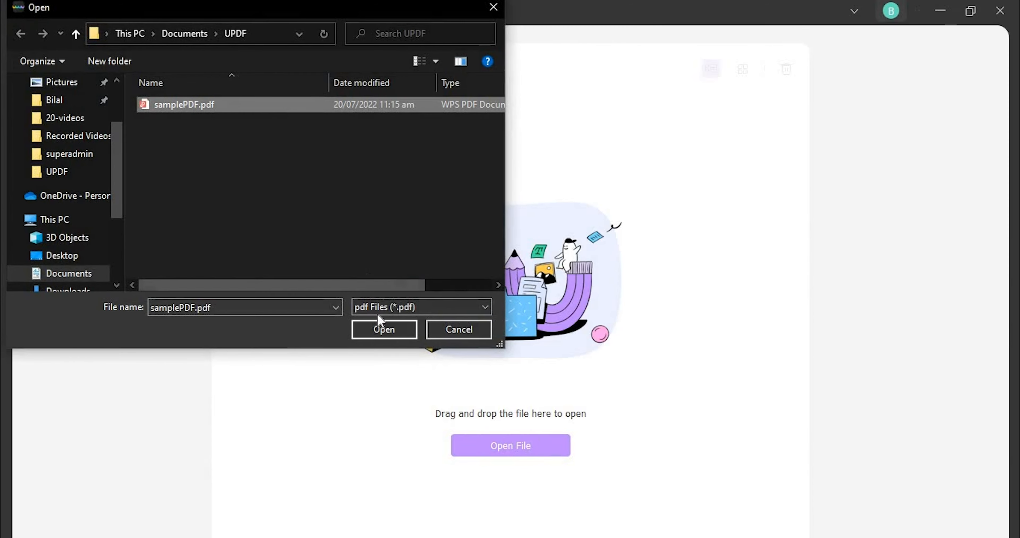
click(383, 329)
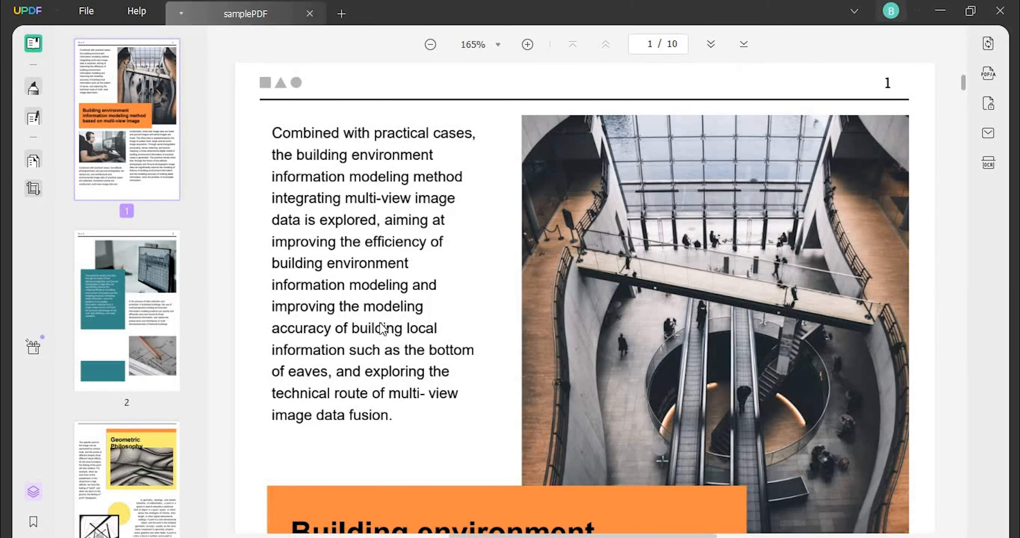
mouse_move(33, 161)
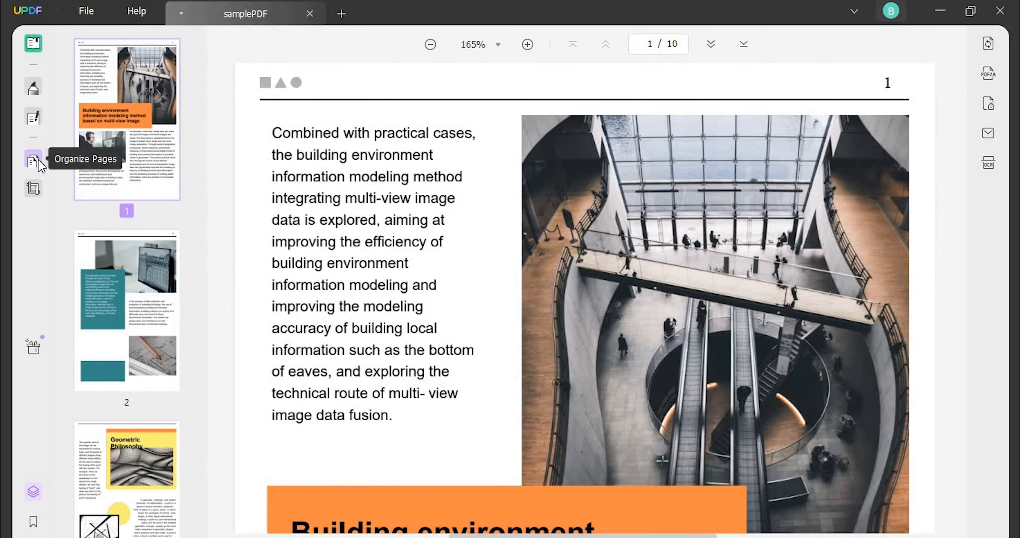
In Organize Pages, rotate page 3 clockwise and then back counterclockwise to upright.
click(33, 161)
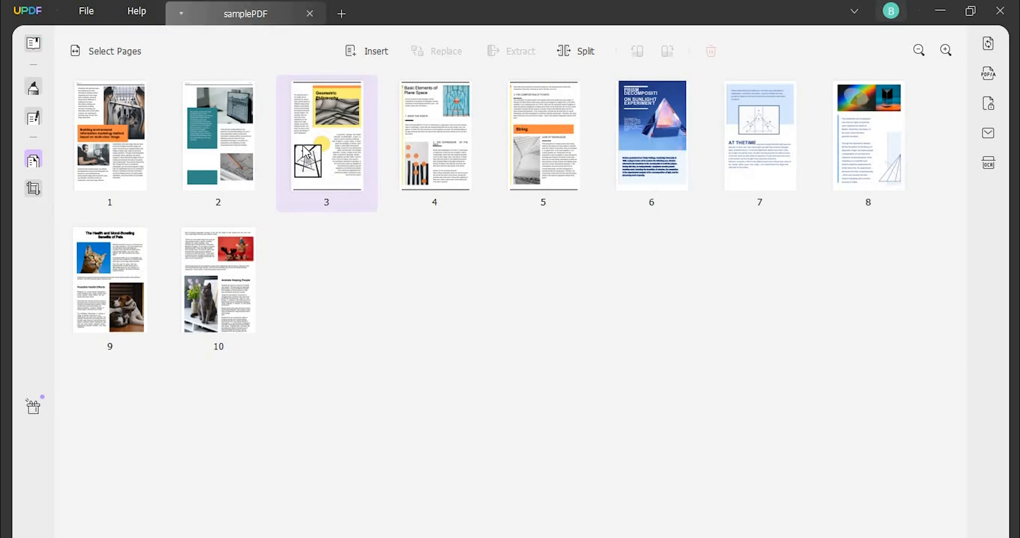
click(542, 135)
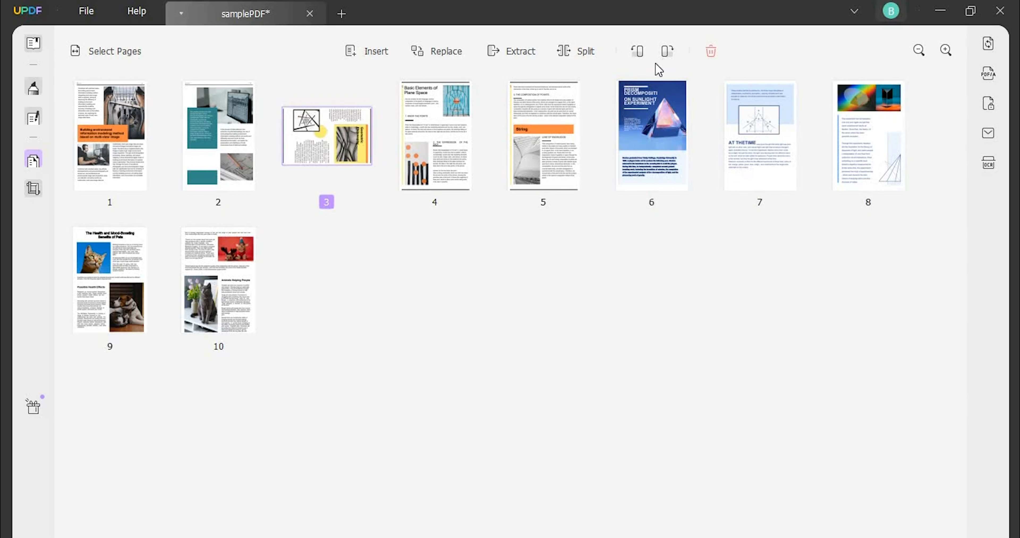
click(637, 51)
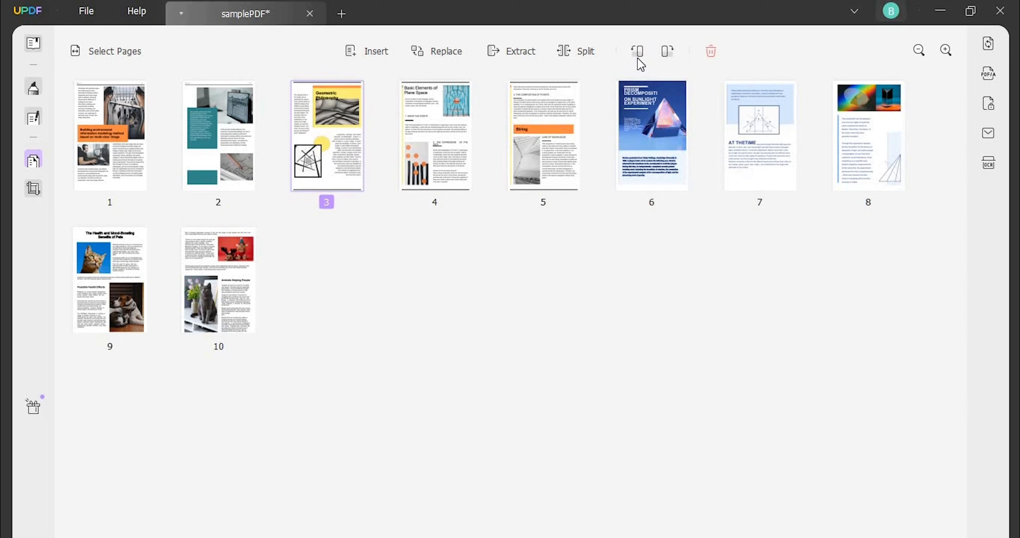